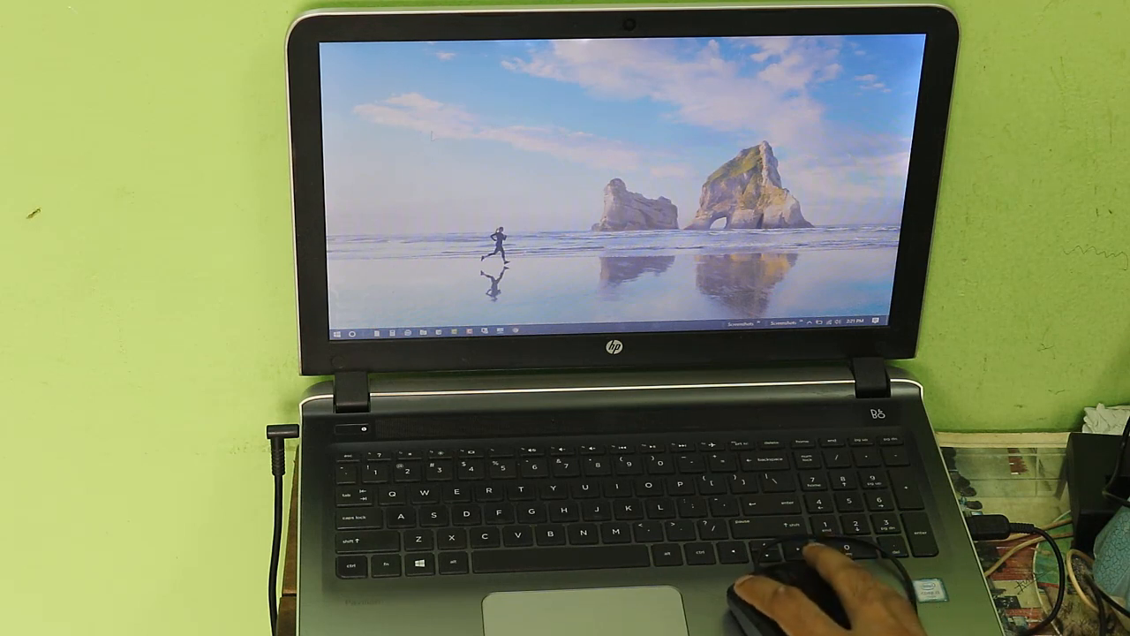
mouse_move(543, 101)
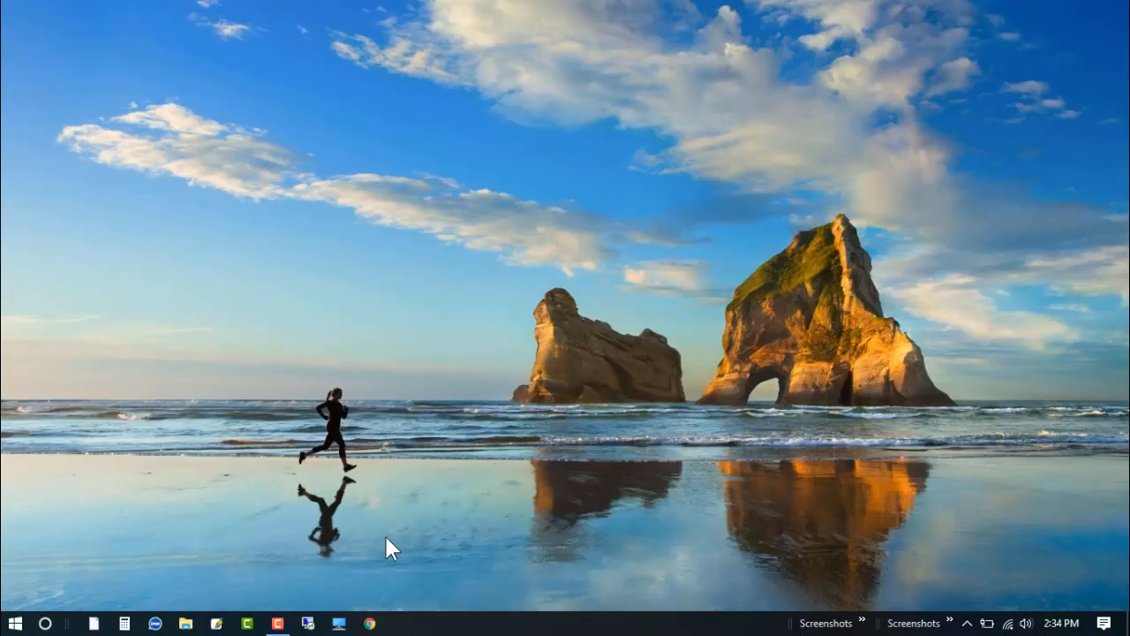
mouse_move(49, 609)
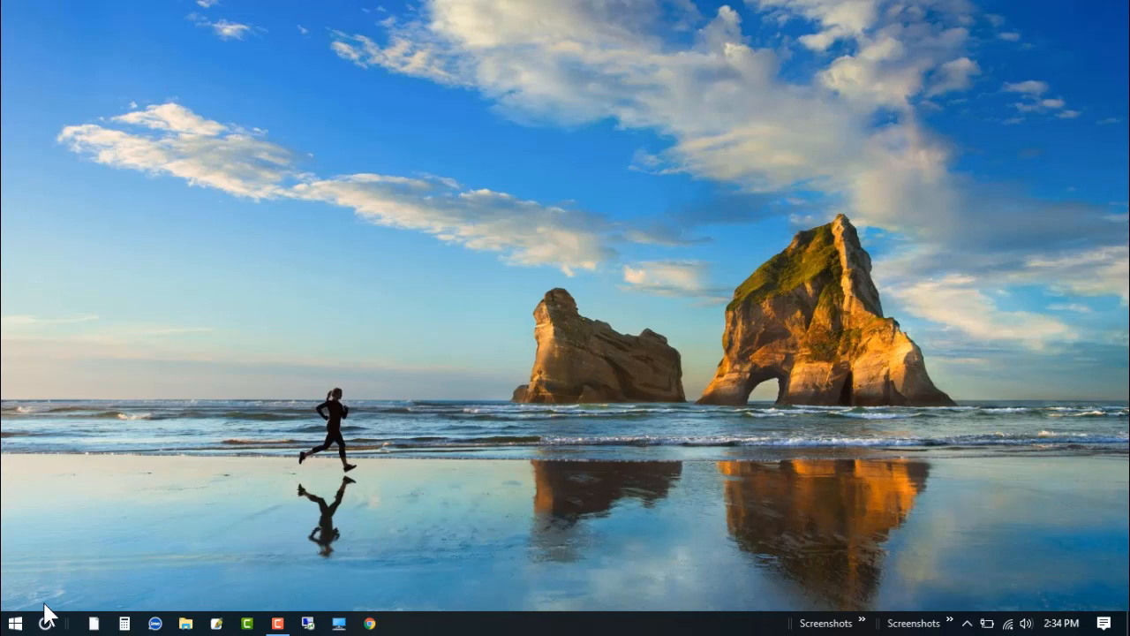
Search 'cp' from the Start menu and launch the Control Panel app.
click(13, 623)
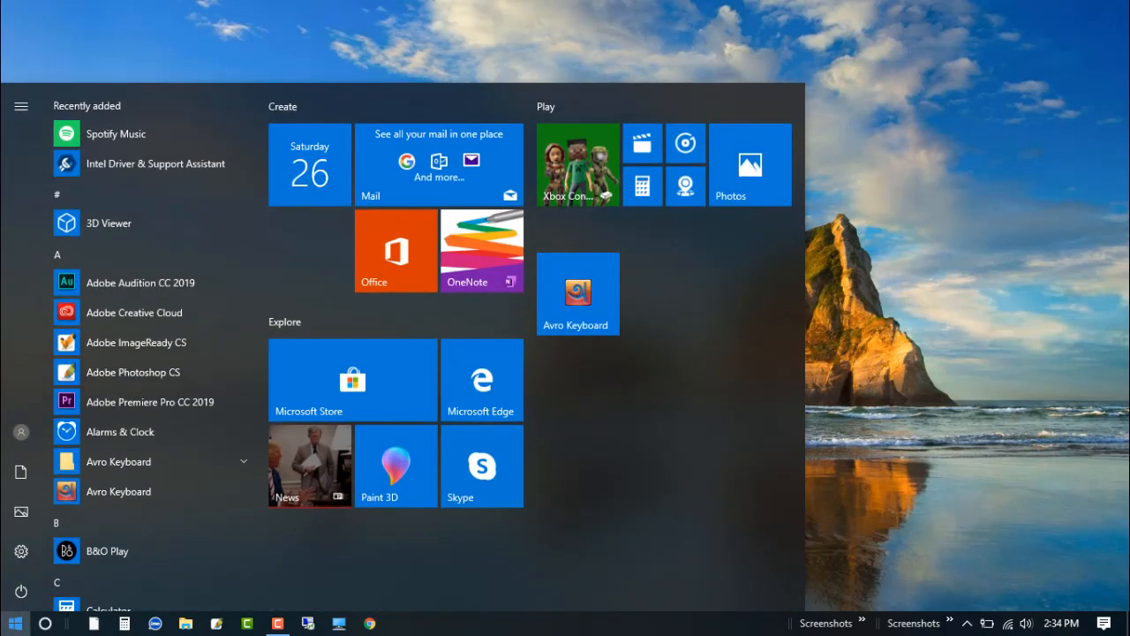
text(cp)
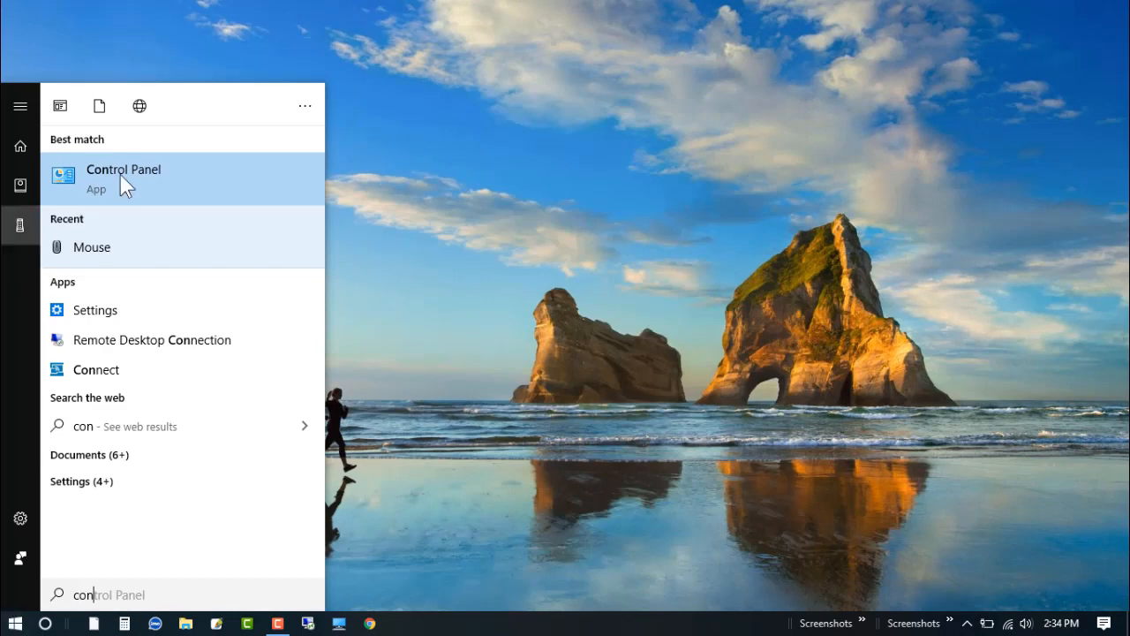
click(123, 178)
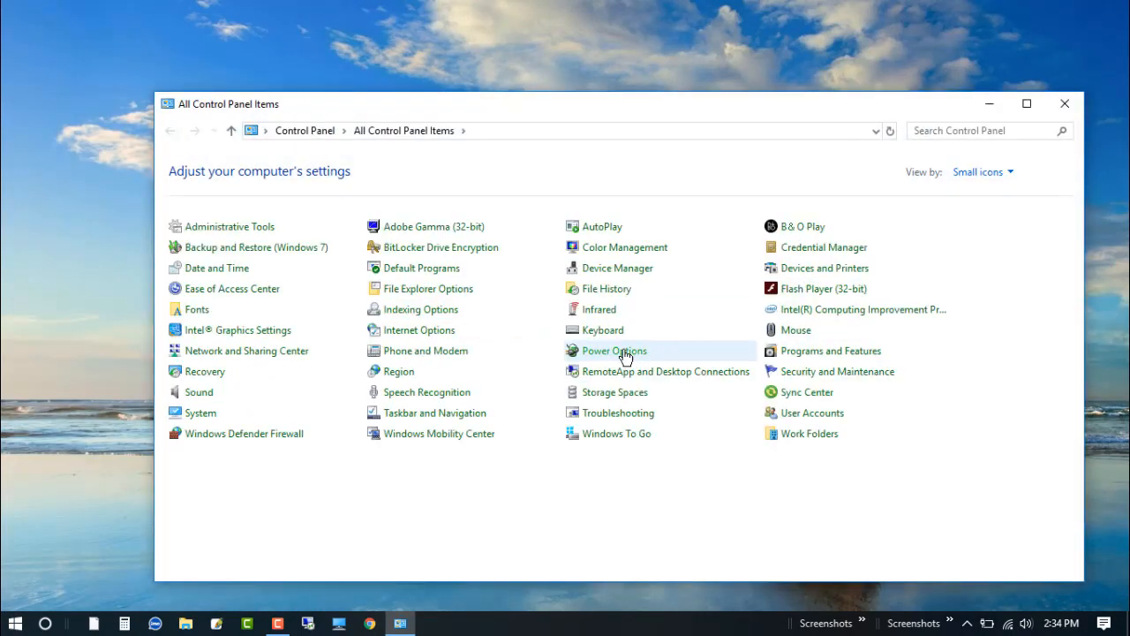
mouse_move(796, 330)
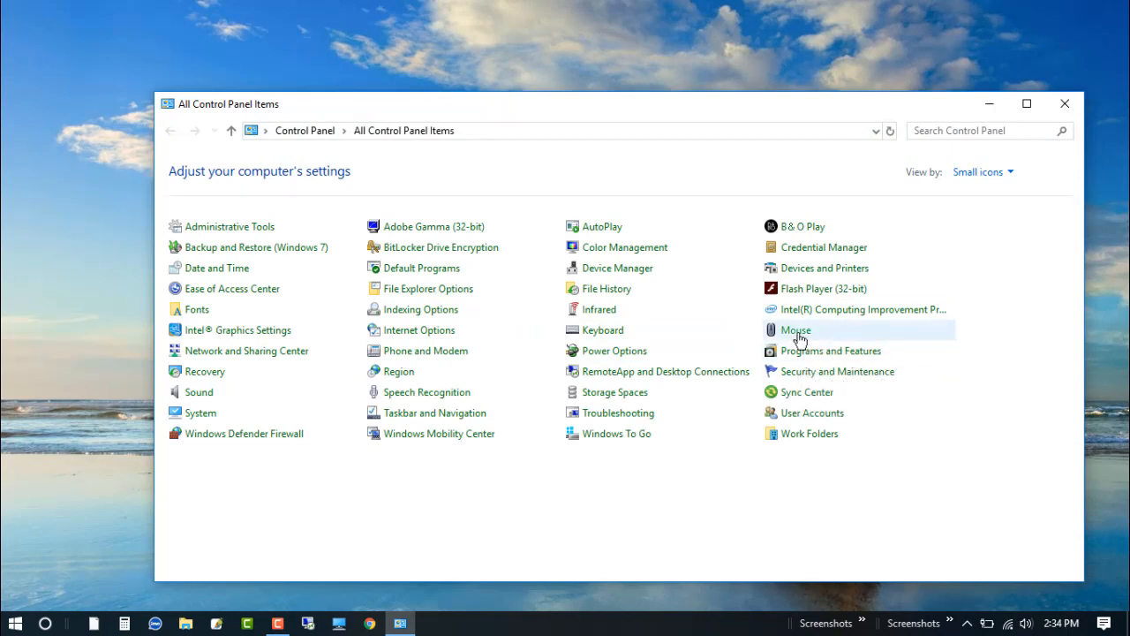
double_click(795, 329)
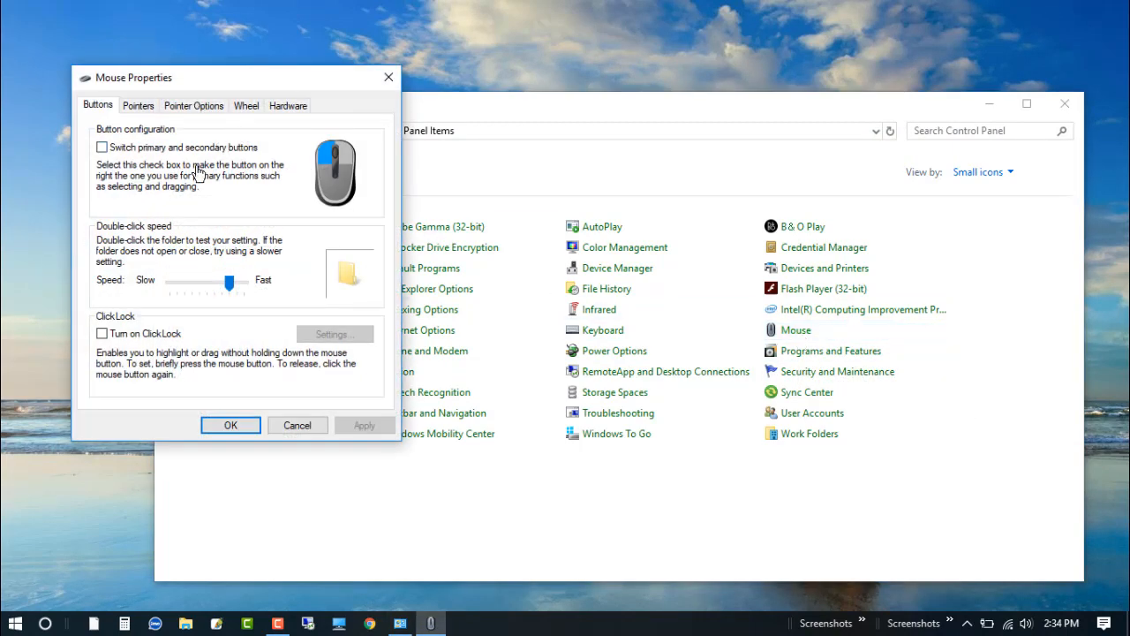
click(288, 105)
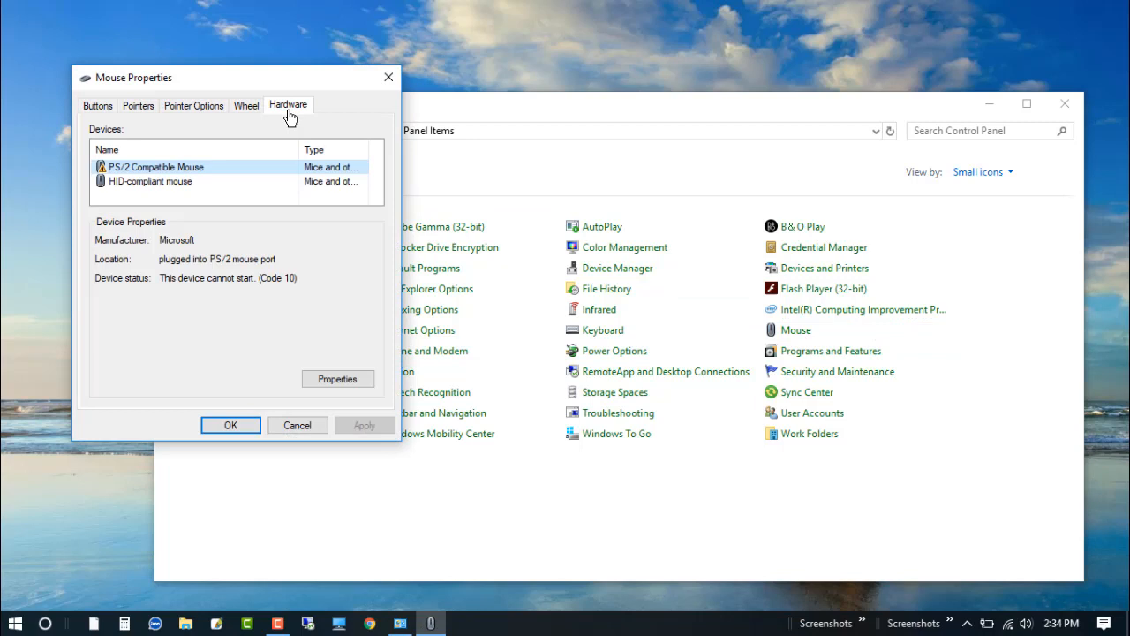
mouse_move(183, 173)
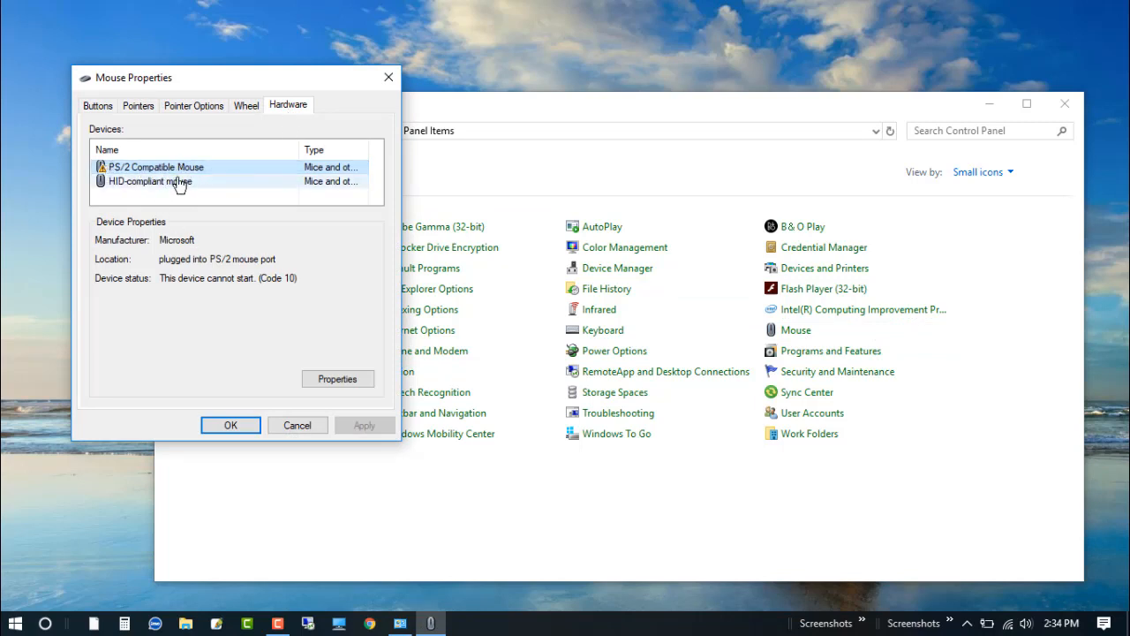
click(154, 167)
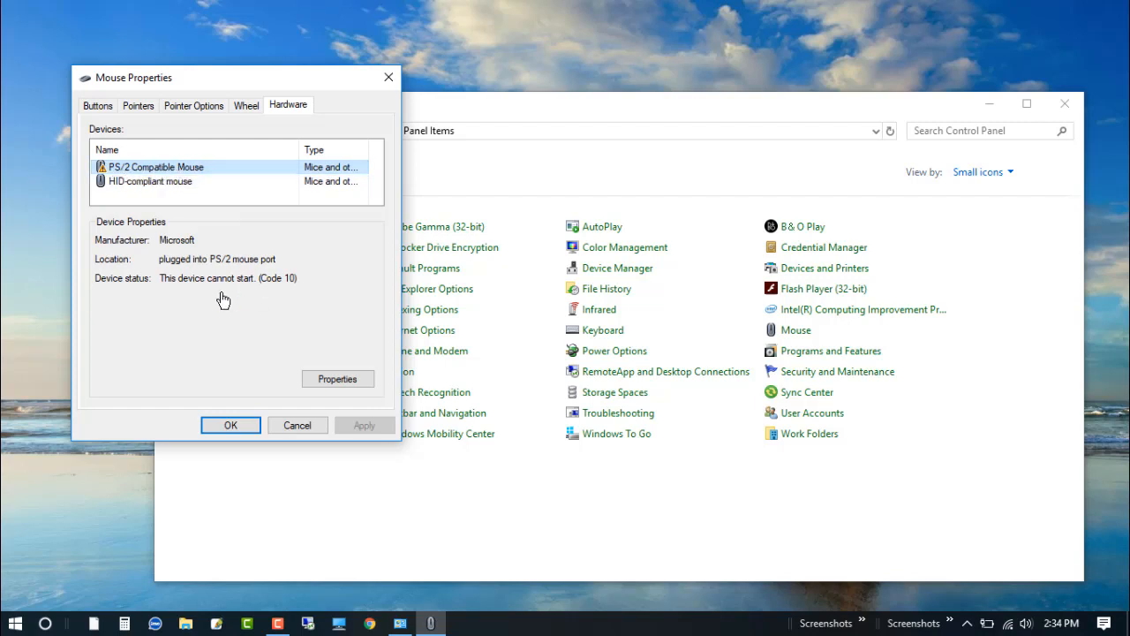
mouse_move(105, 286)
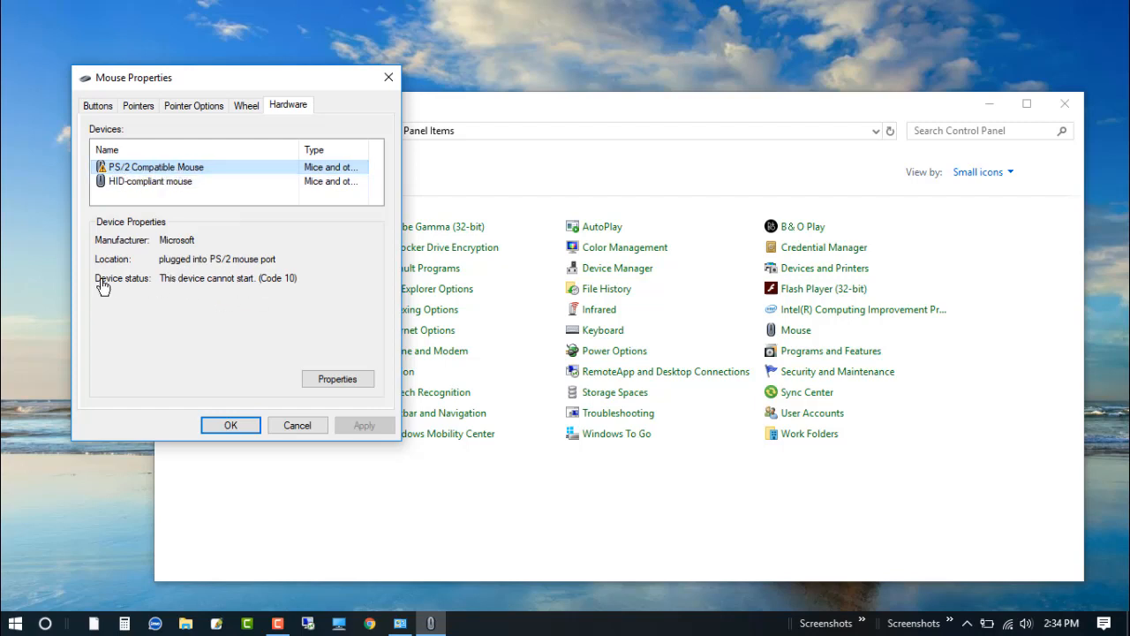
mouse_move(199, 295)
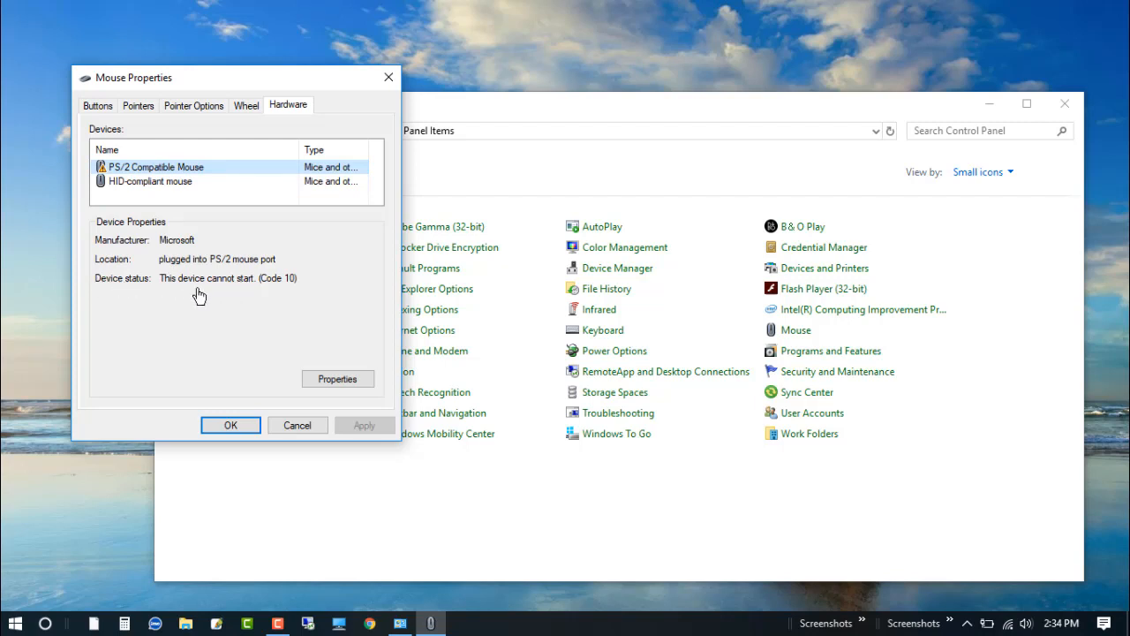
double_click(272, 278)
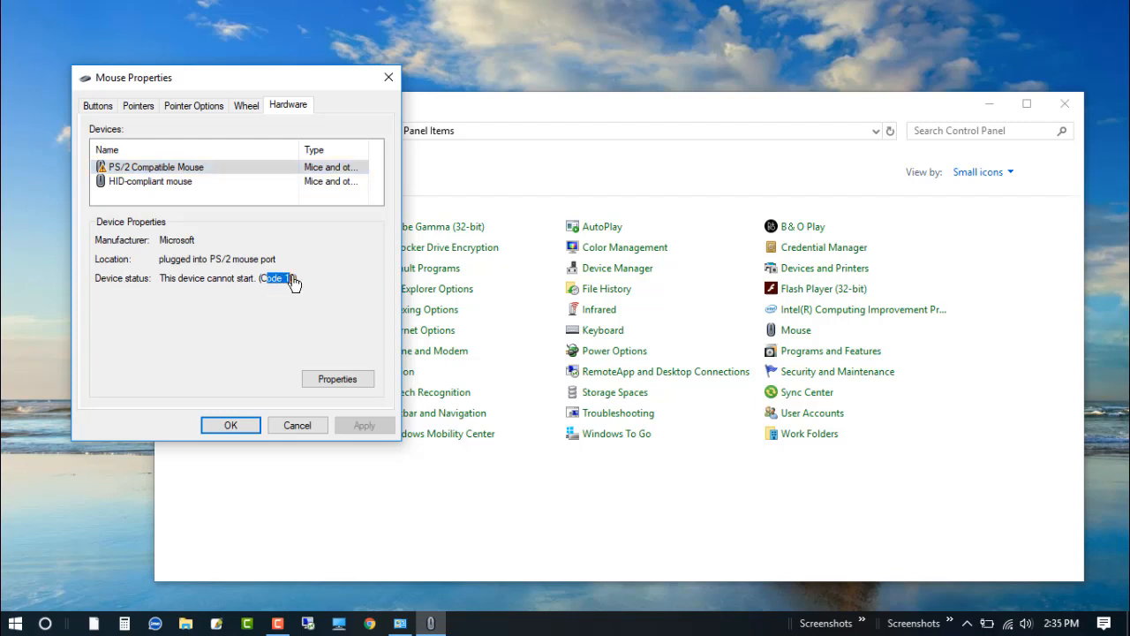
mouse_move(338, 378)
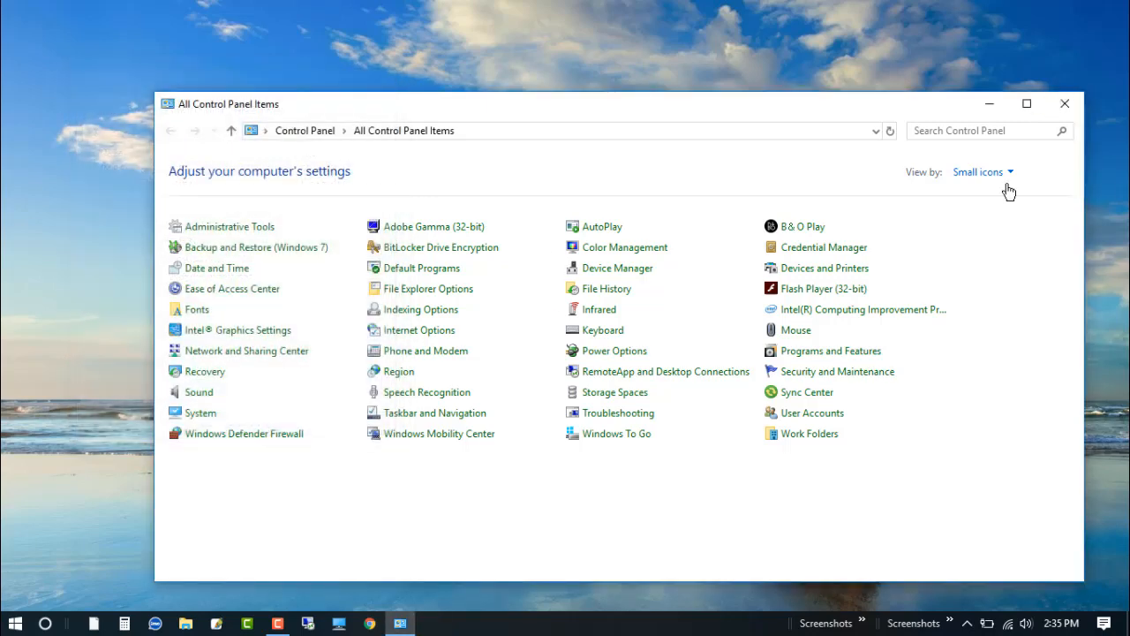
mouse_move(617, 268)
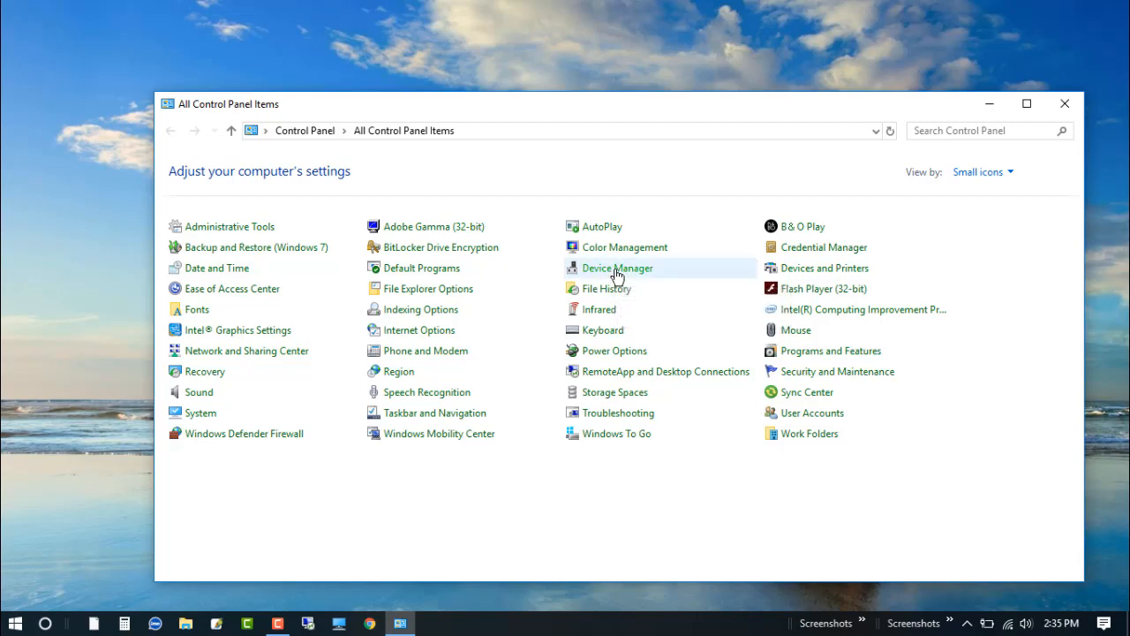
Open Device Manager and right-click the PS/2 Compatible Mouse for its context menu.
click(617, 268)
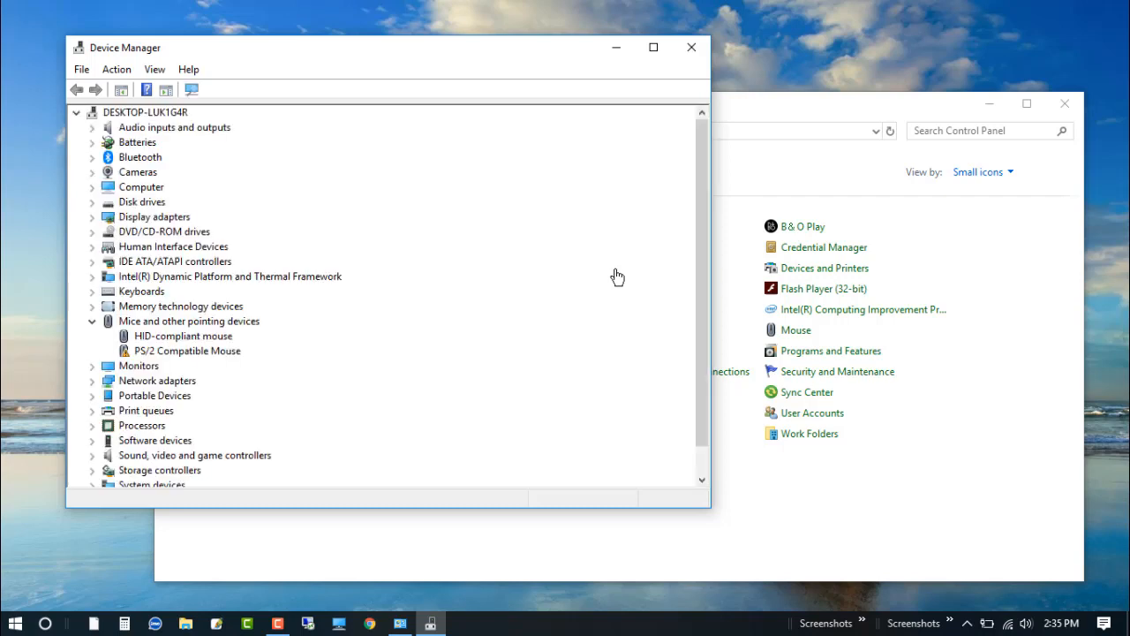
mouse_move(164, 331)
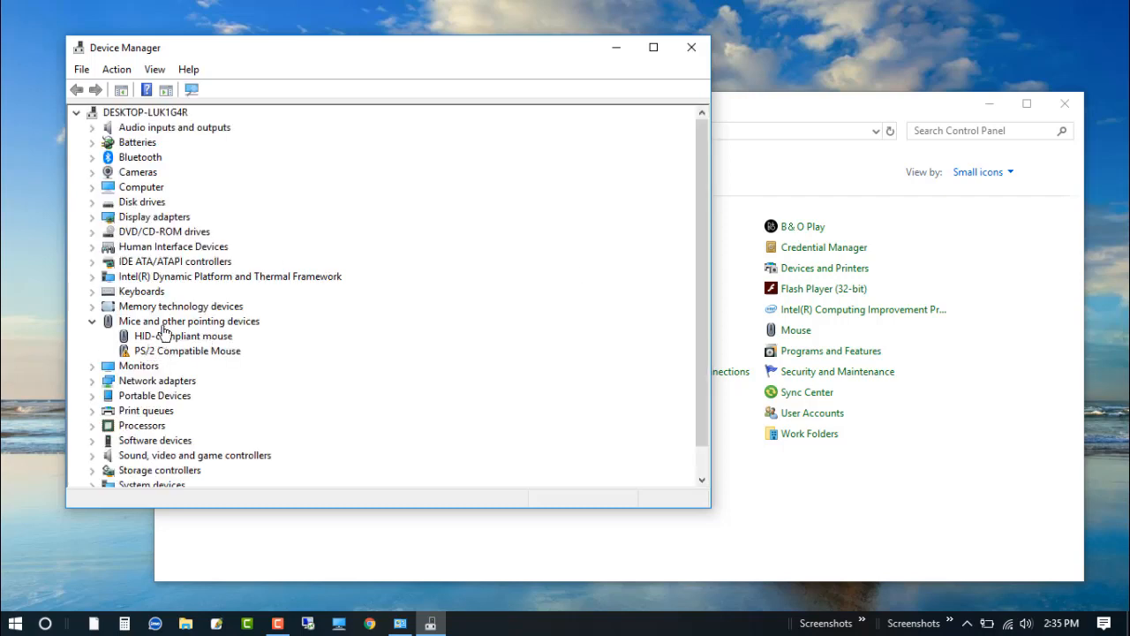
click(186, 351)
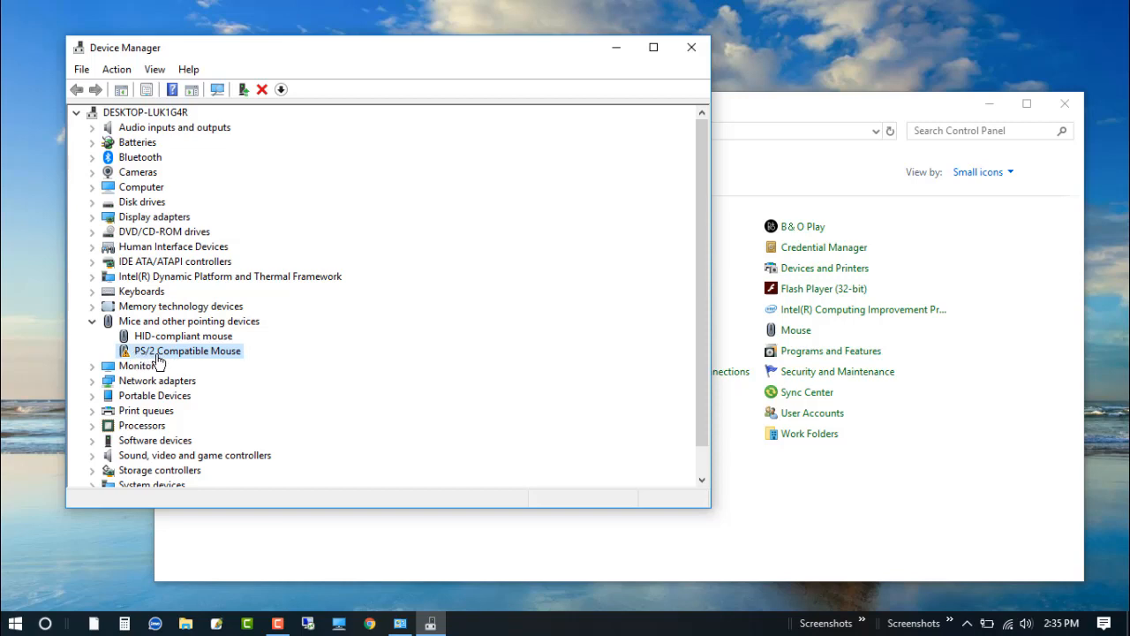
mouse_move(226, 365)
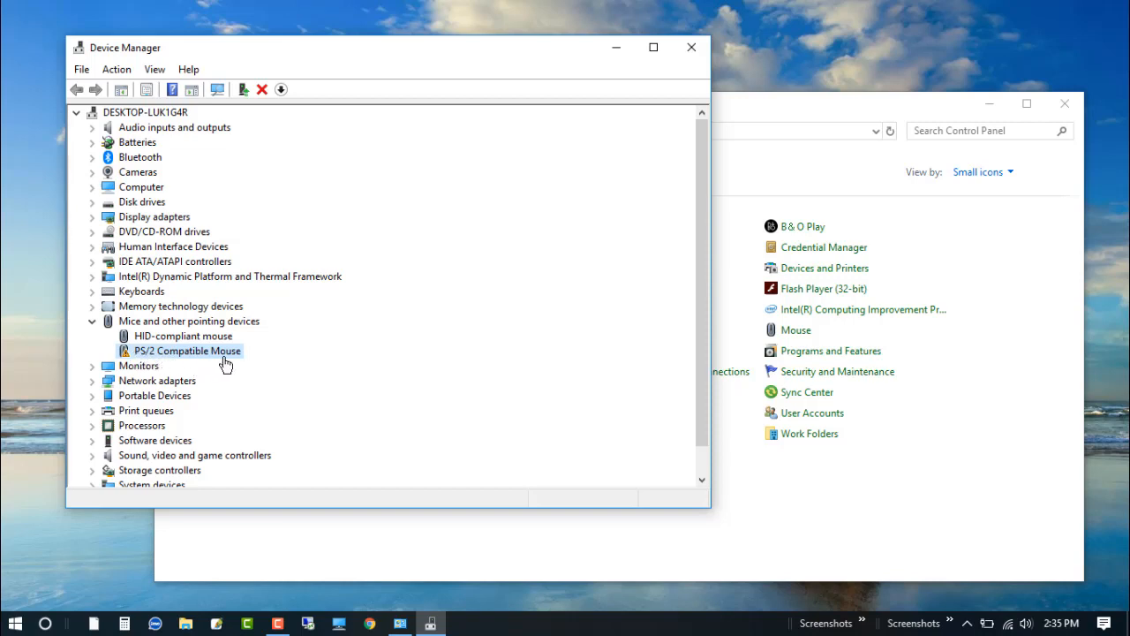
mouse_move(197, 359)
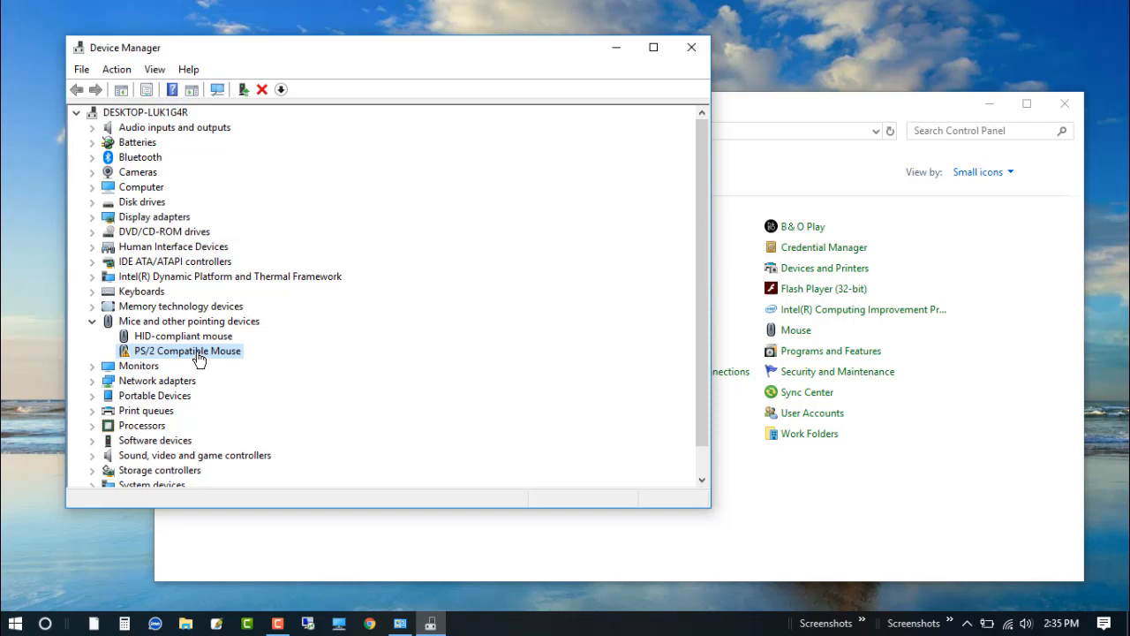
right_click(186, 350)
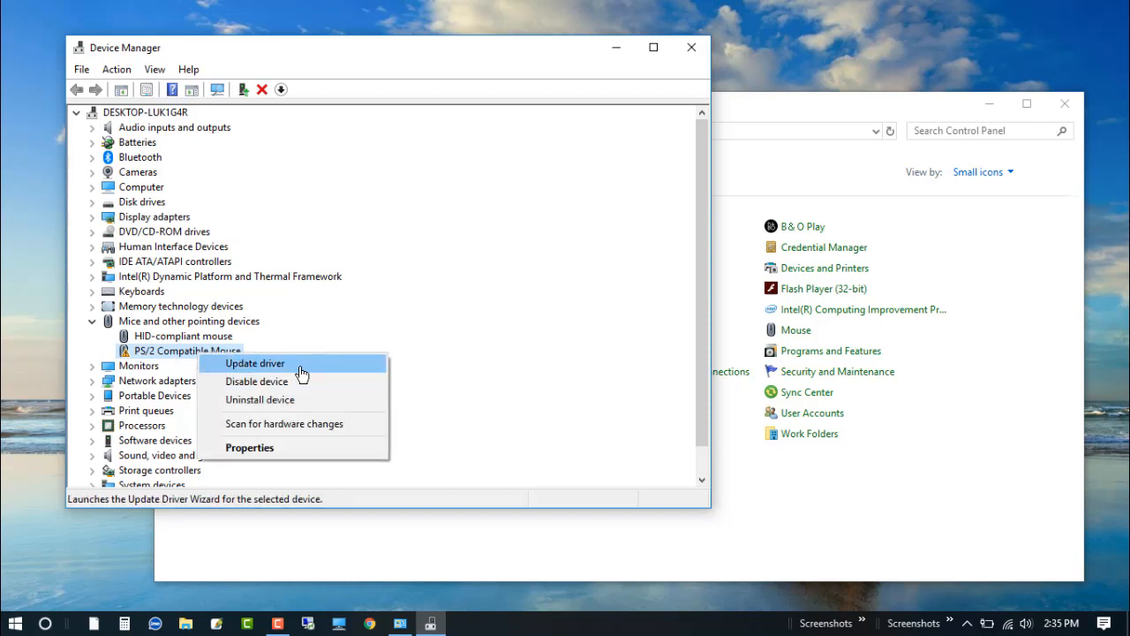
Choose Update driver and let Windows search automatically for updated driver software.
click(255, 363)
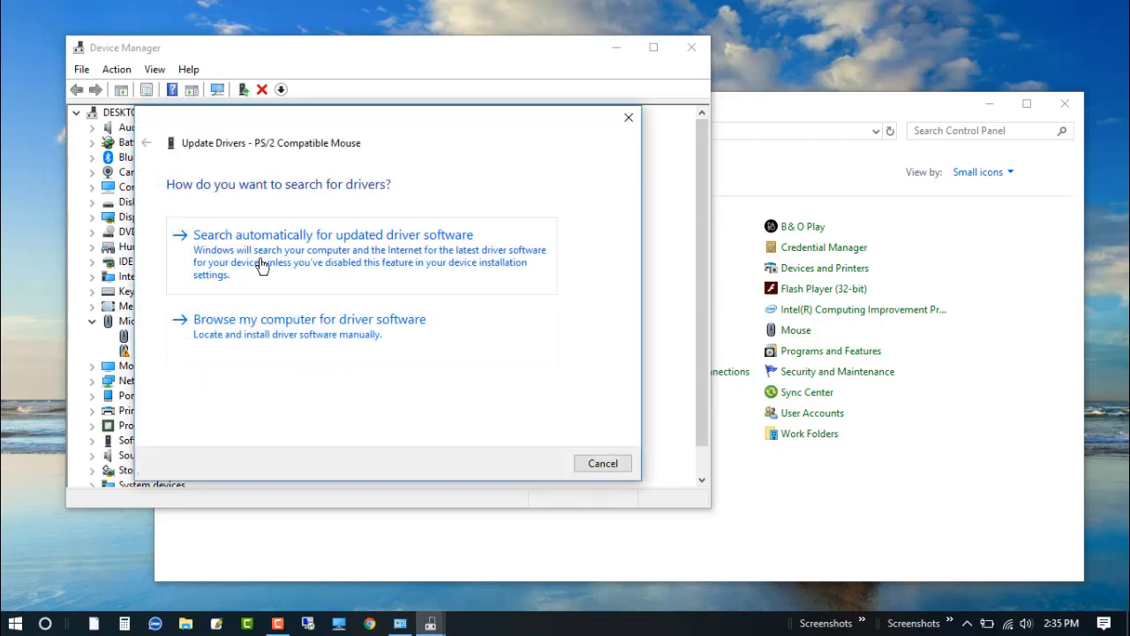
click(333, 234)
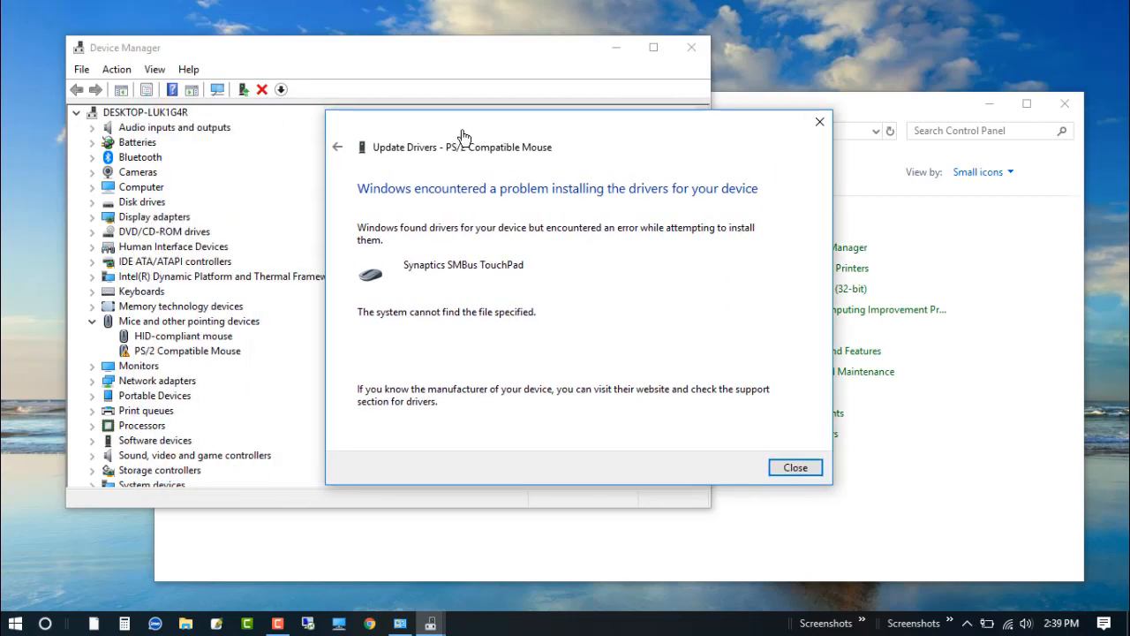
mouse_move(534, 300)
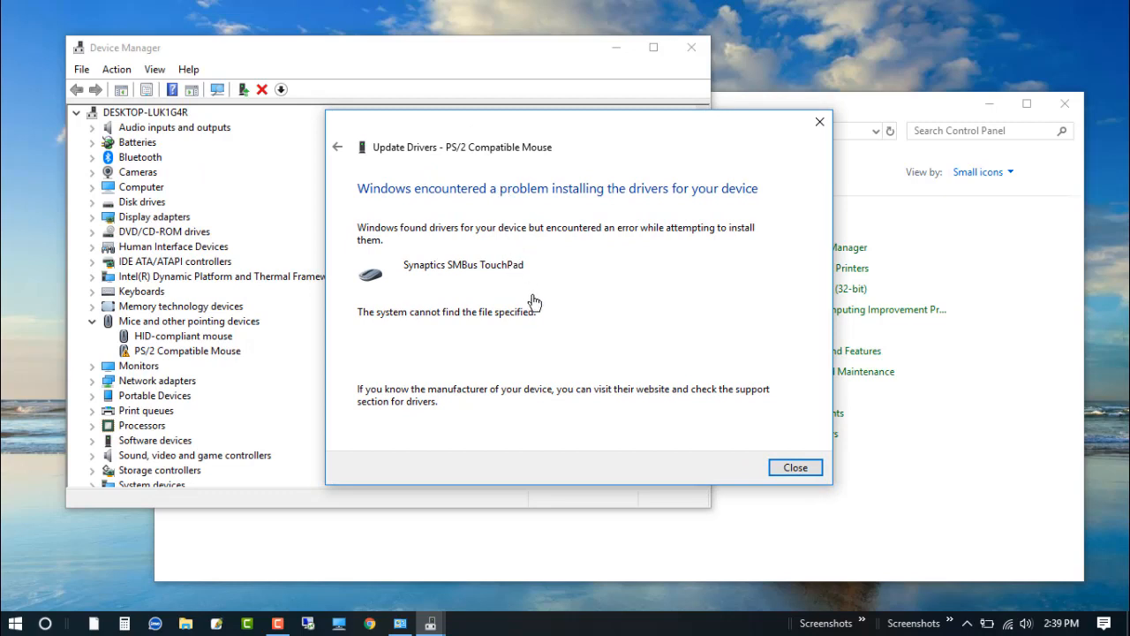